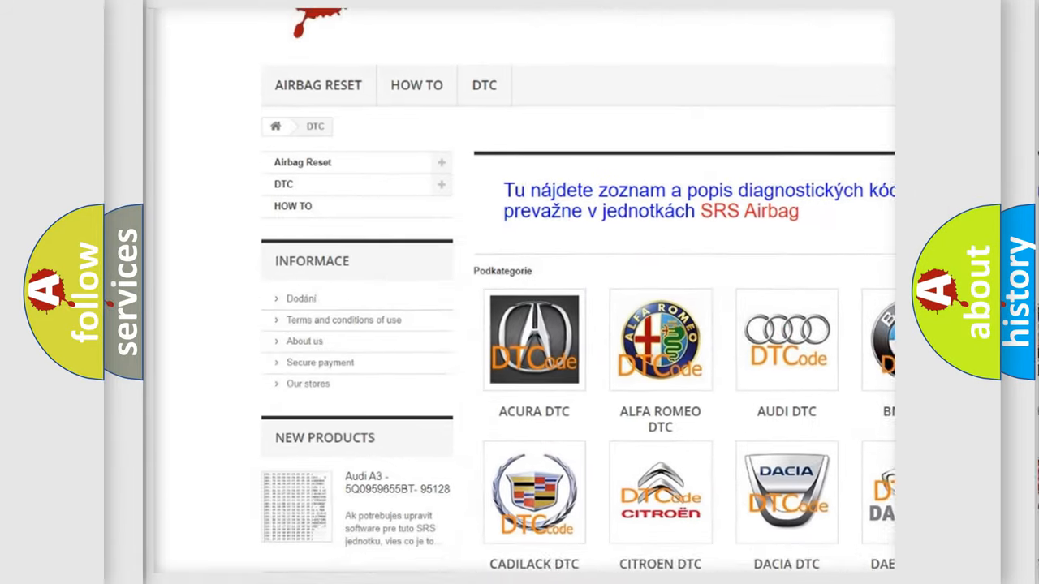
pyautogui.scroll(-3)
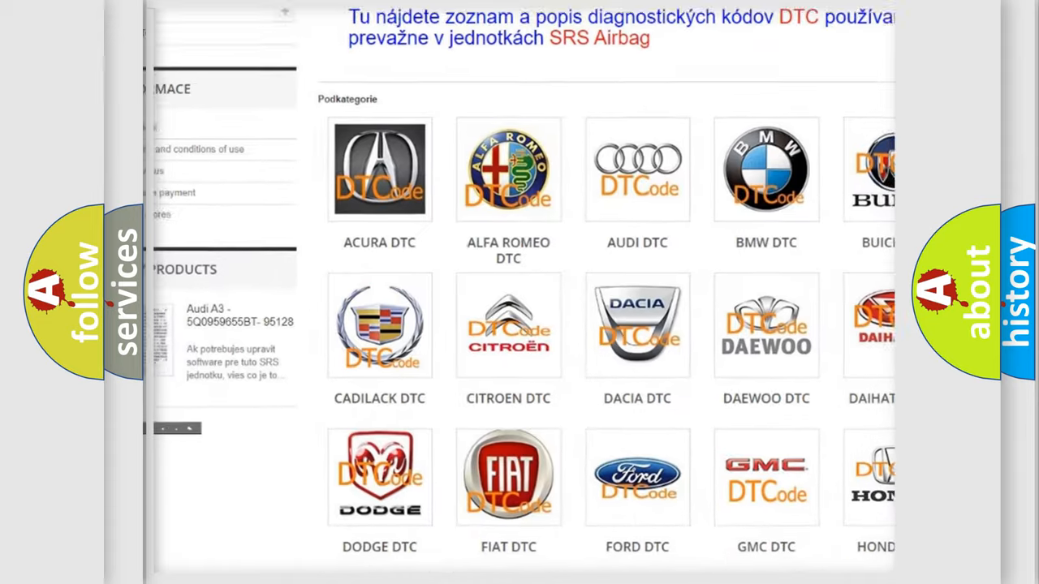
pyautogui.scroll(-3)
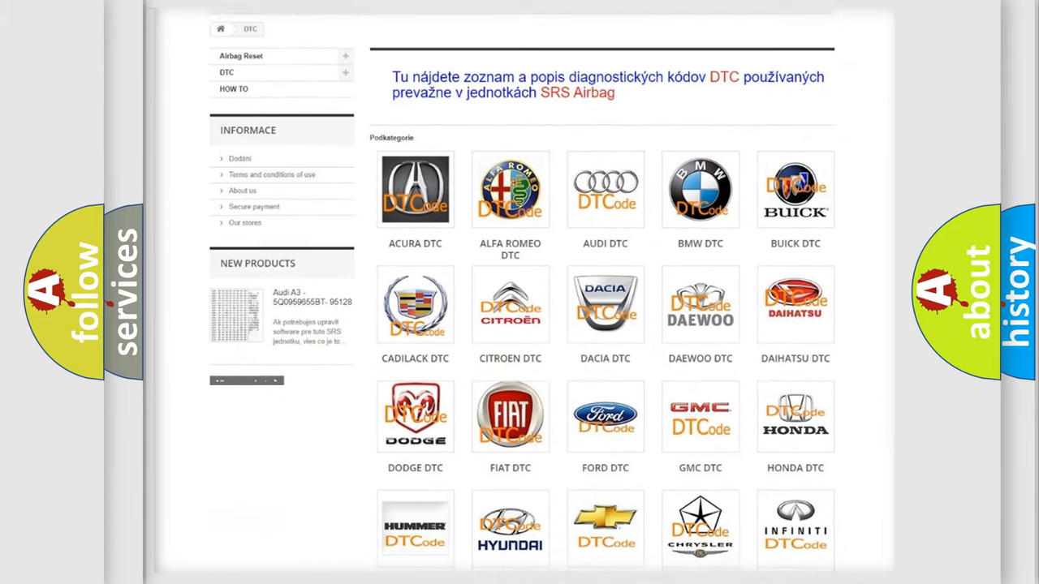
pyautogui.scroll(-3)
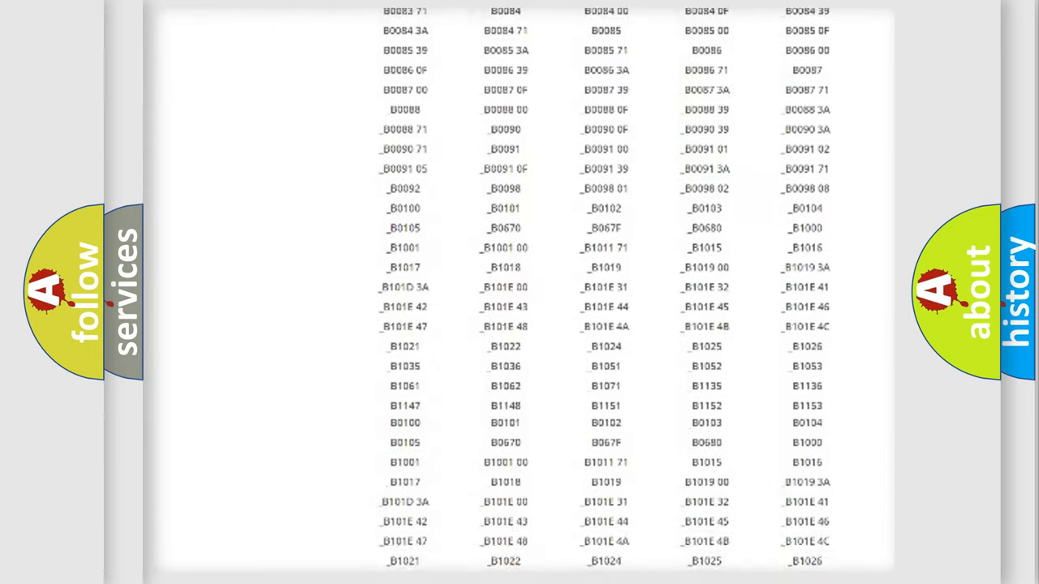
pyautogui.scroll(3)
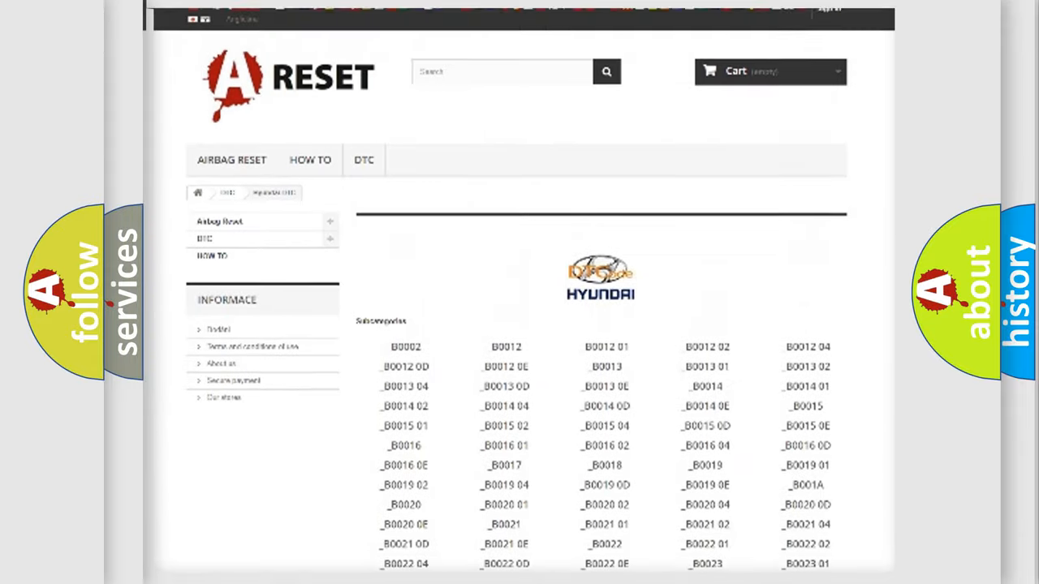